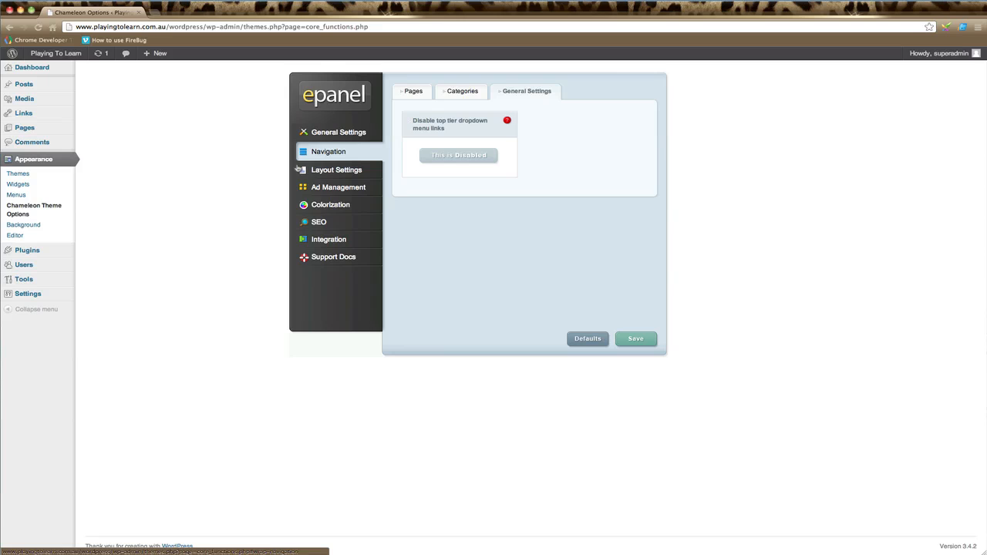
Bring up the Chameleon theme's Layout Settings with the Single Post Layout options
click(337, 168)
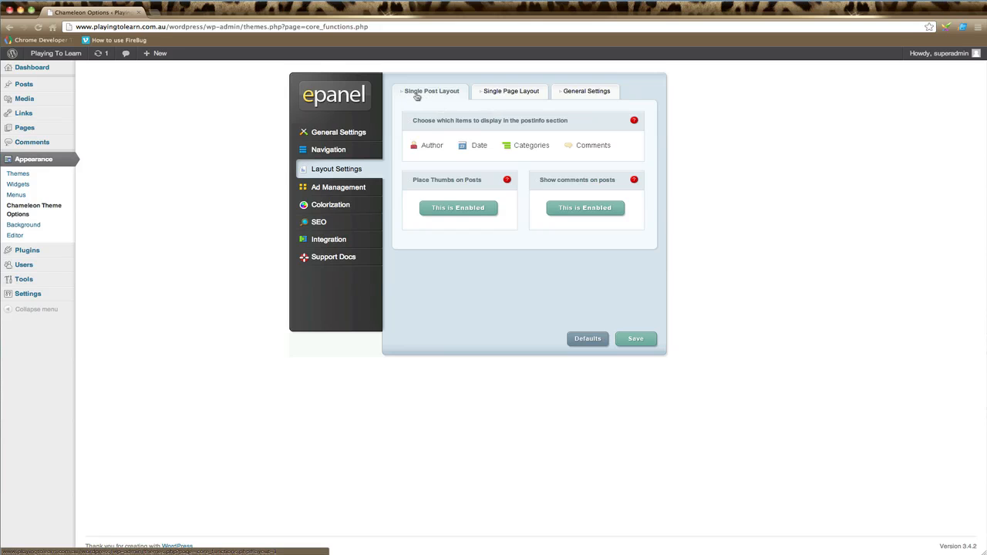
mouse_move(444, 161)
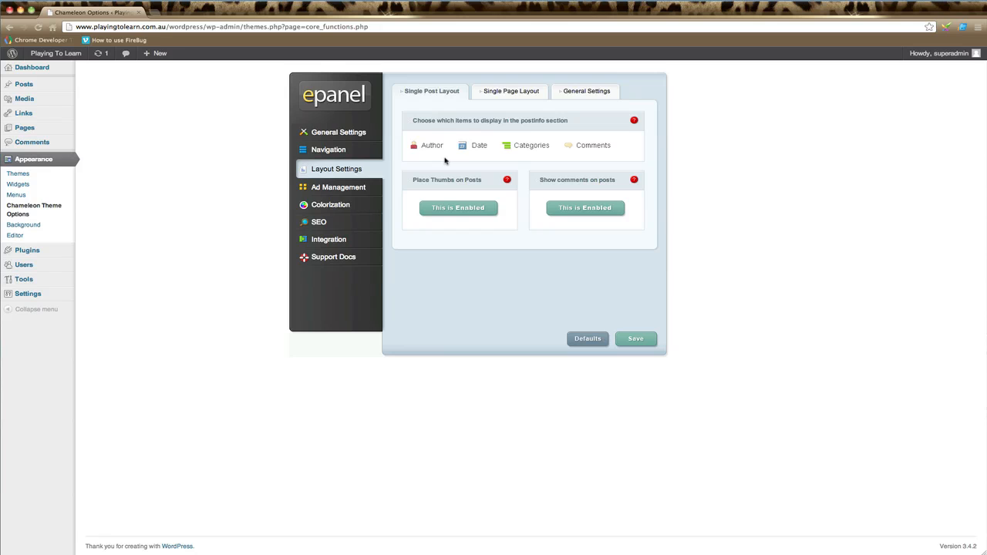
mouse_move(498, 123)
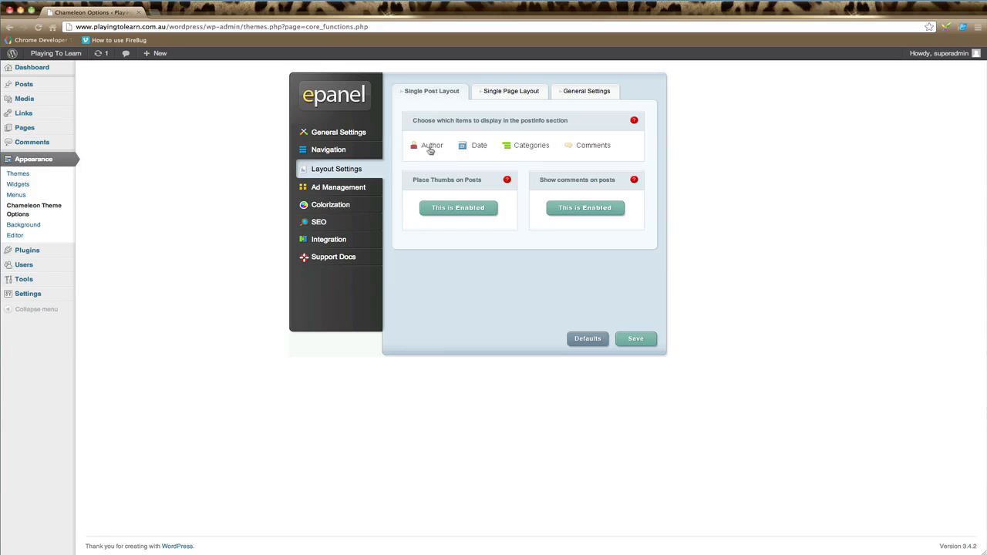
click(413, 145)
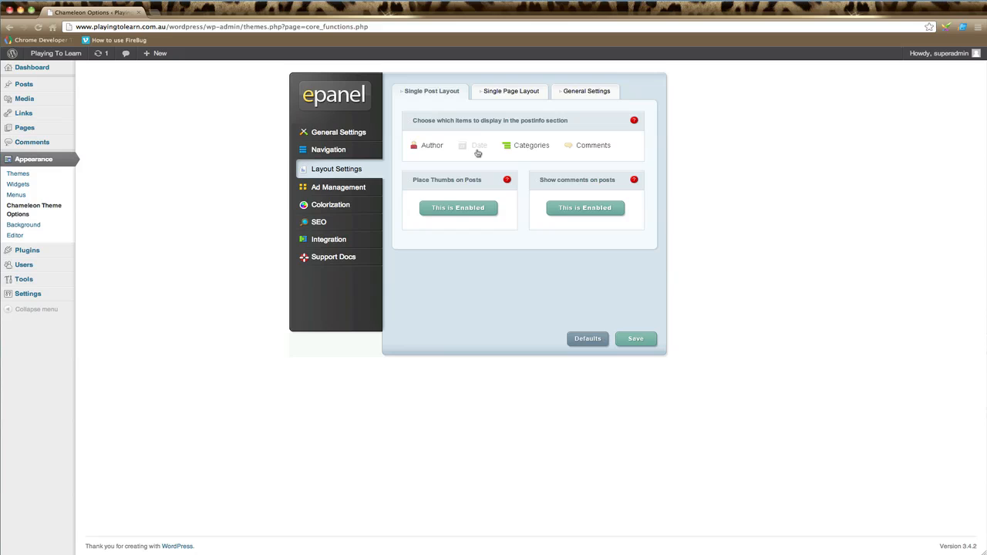
click(462, 145)
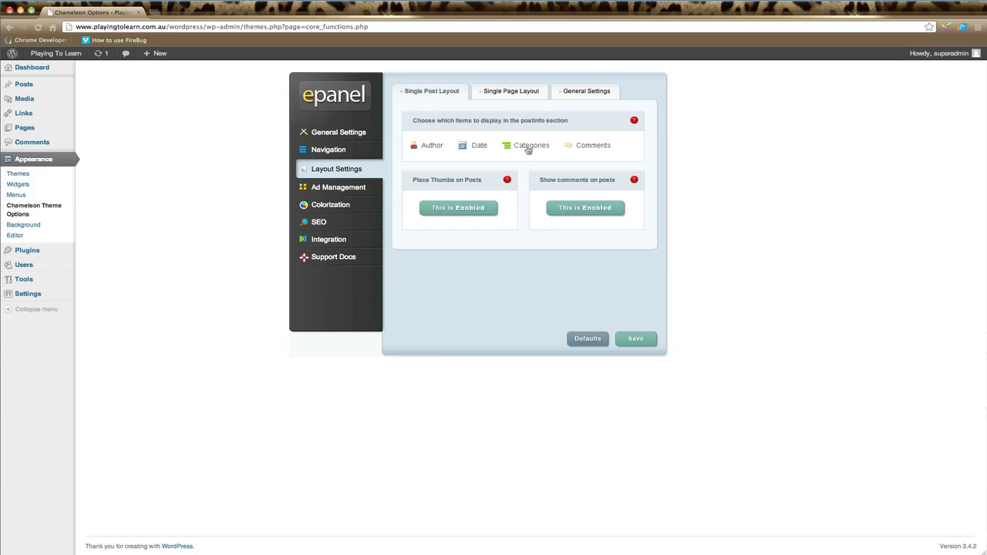
click(531, 145)
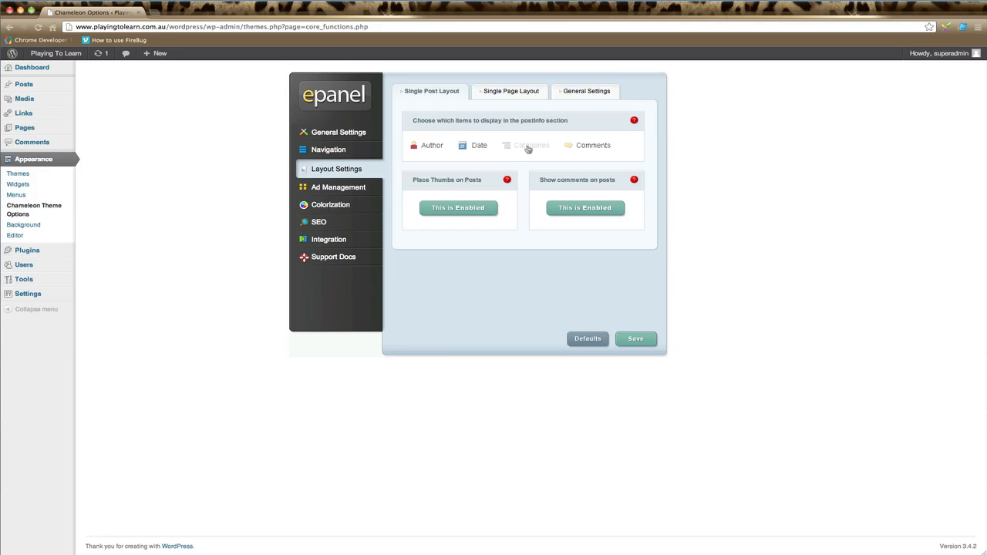
click(531, 145)
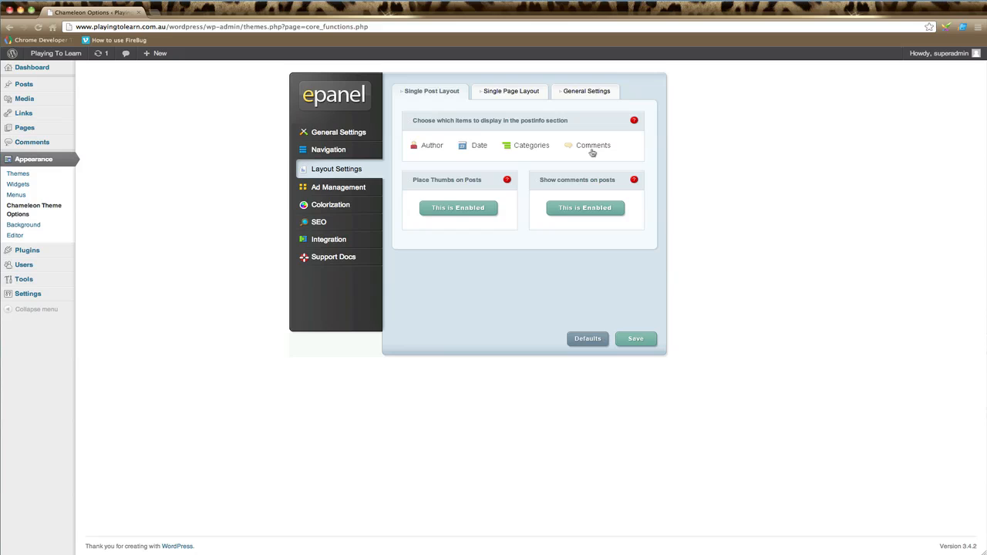
click(592, 145)
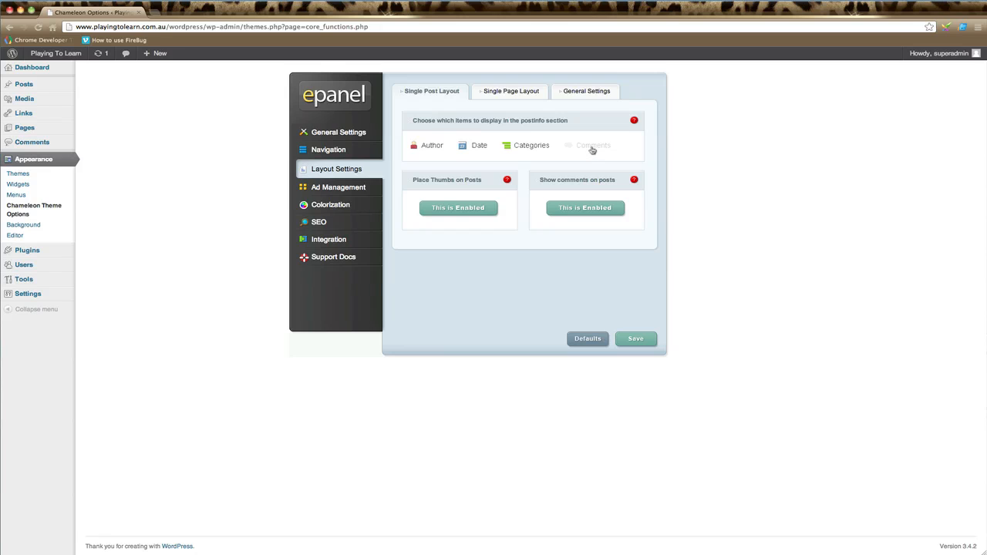
click(592, 144)
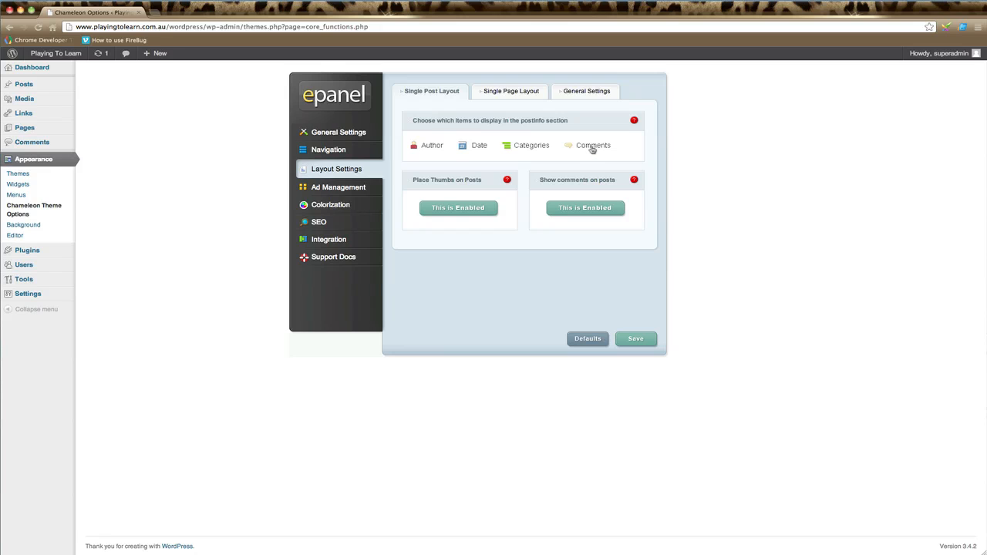
mouse_move(583, 154)
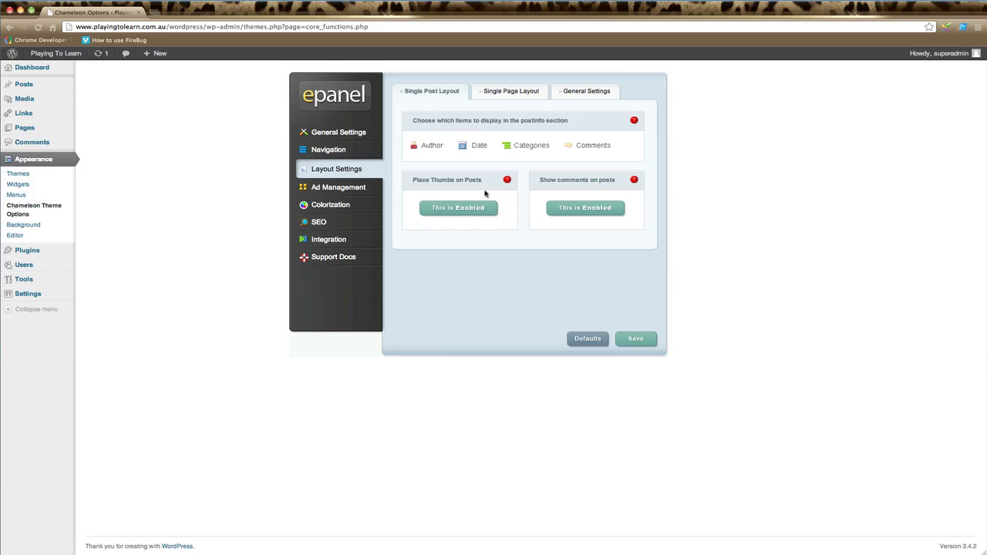
mouse_move(497, 226)
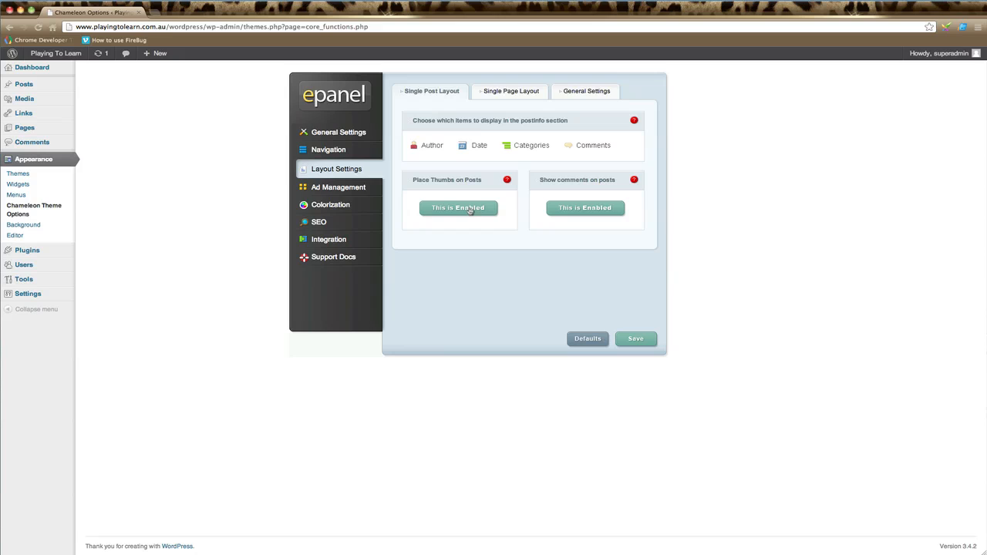
click(458, 207)
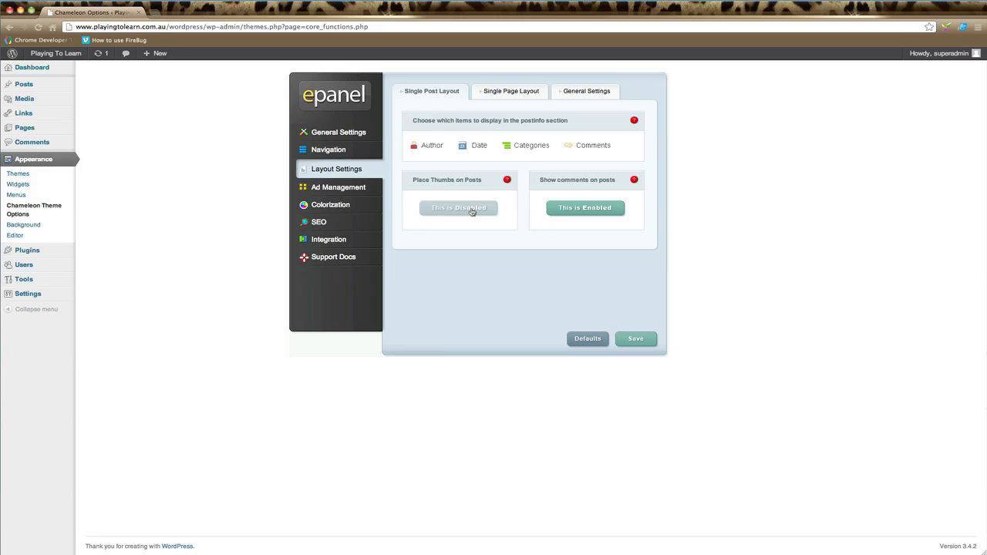
click(458, 206)
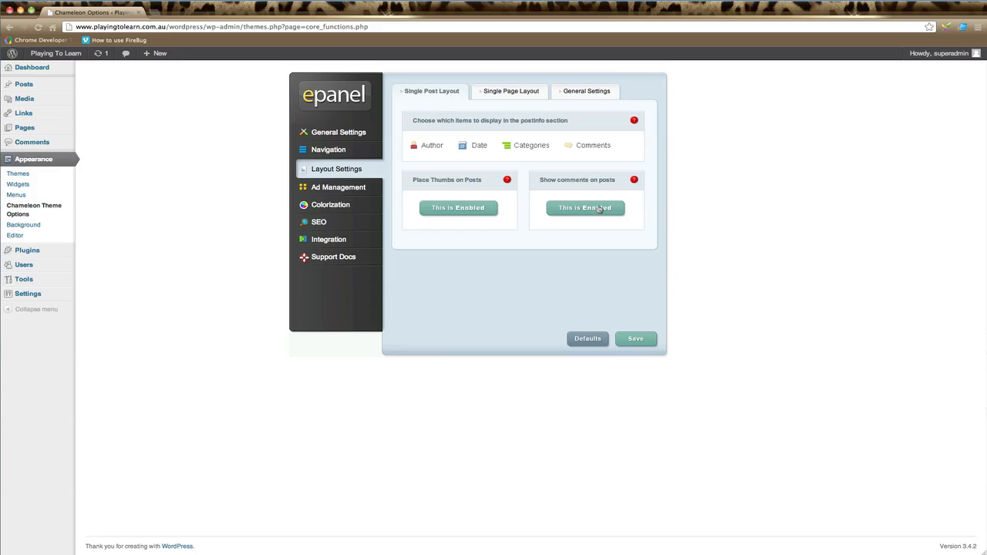
mouse_move(599, 210)
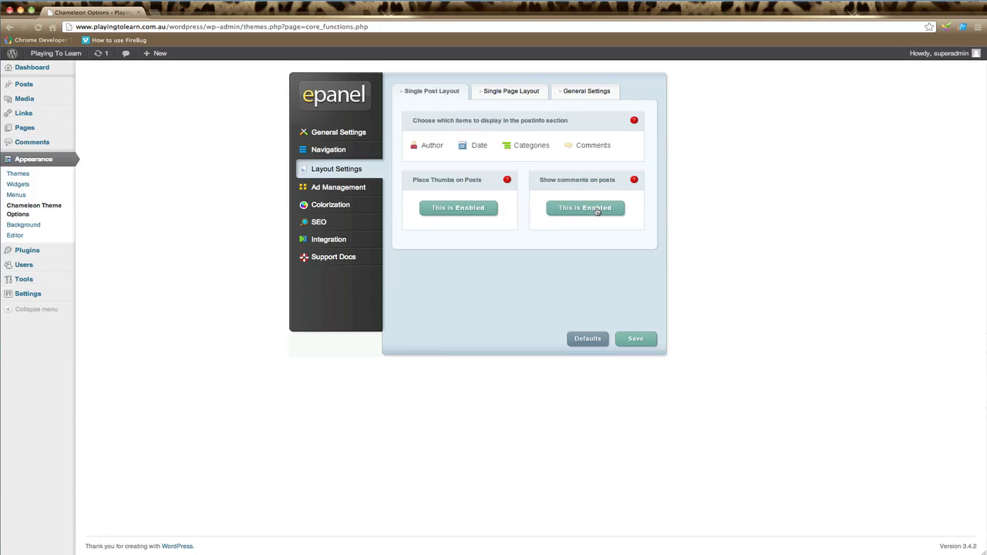
click(635, 340)
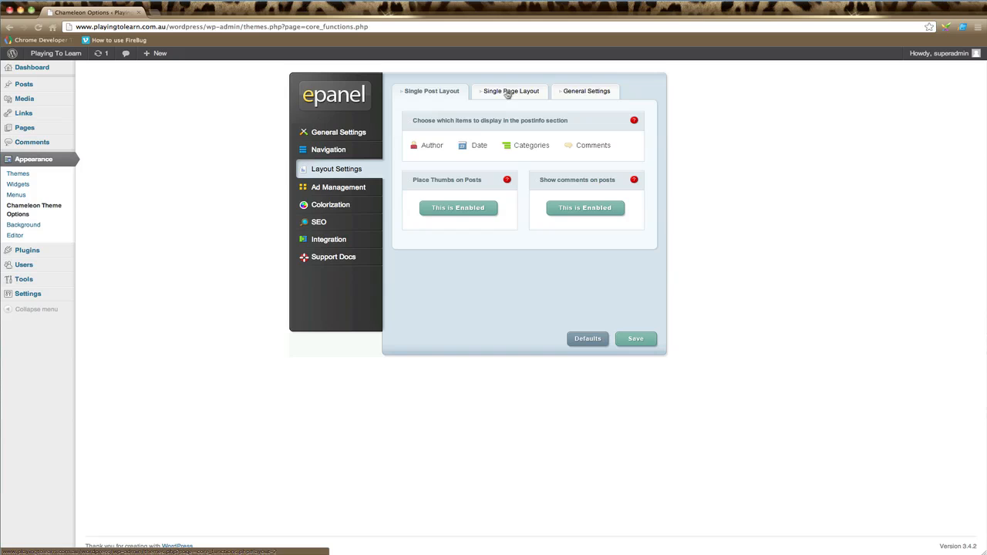
click(509, 91)
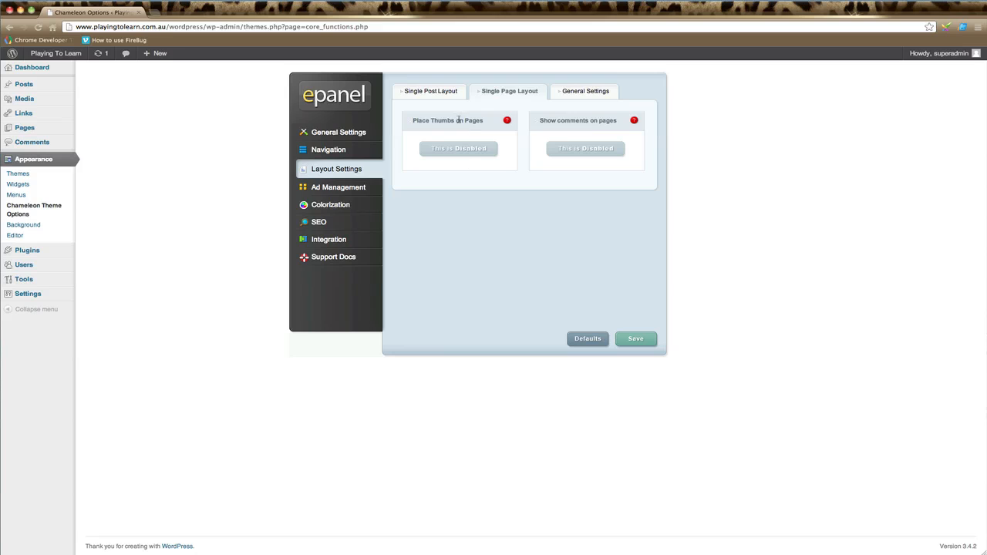
mouse_move(510, 155)
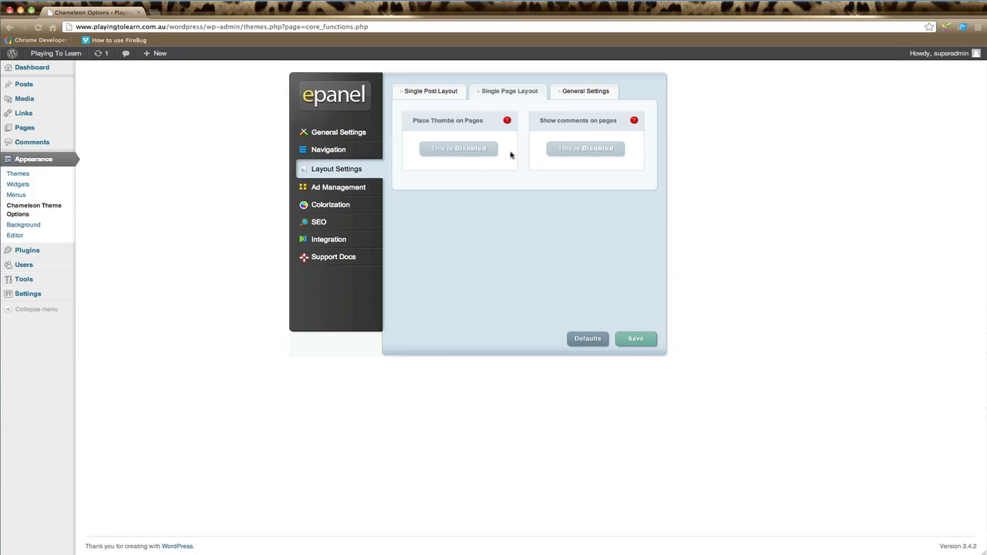
mouse_move(438, 162)
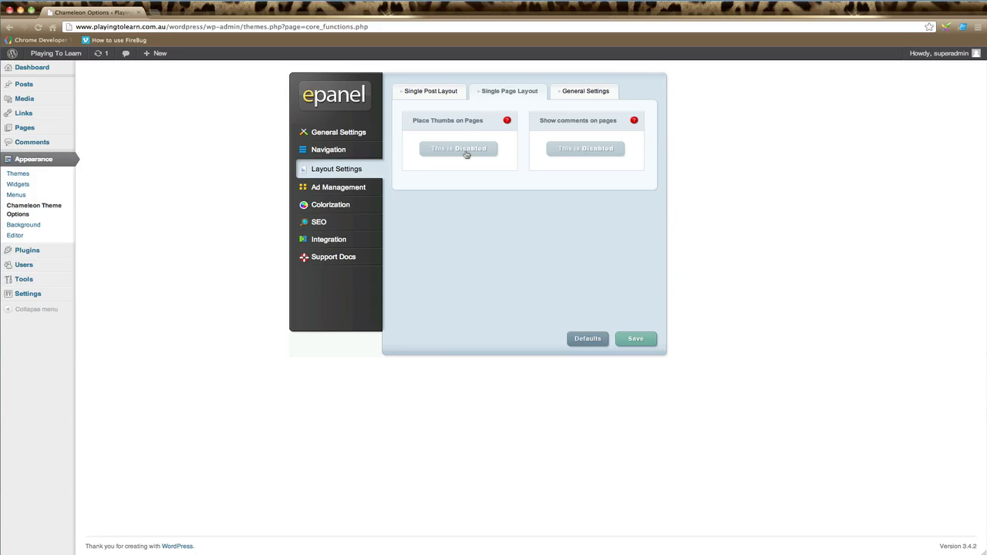
Toggle Place Thumbs on Pages and Show comments on pages on and back off, leaving both disabled
click(460, 148)
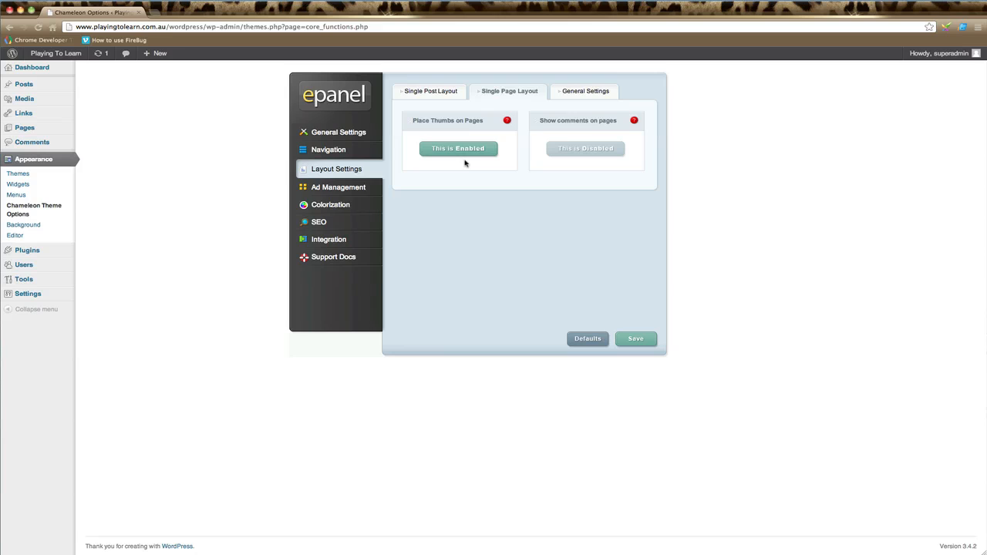
mouse_move(469, 160)
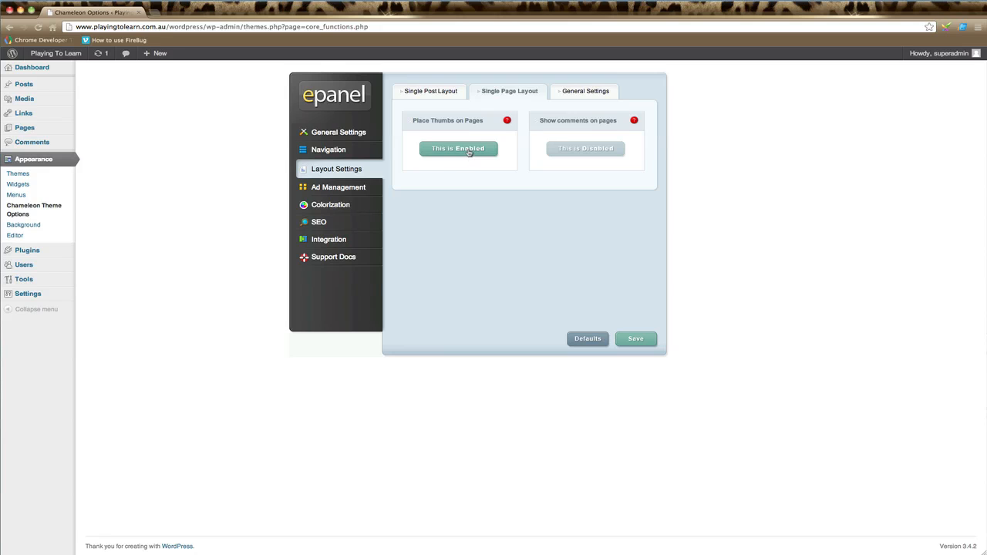
click(458, 148)
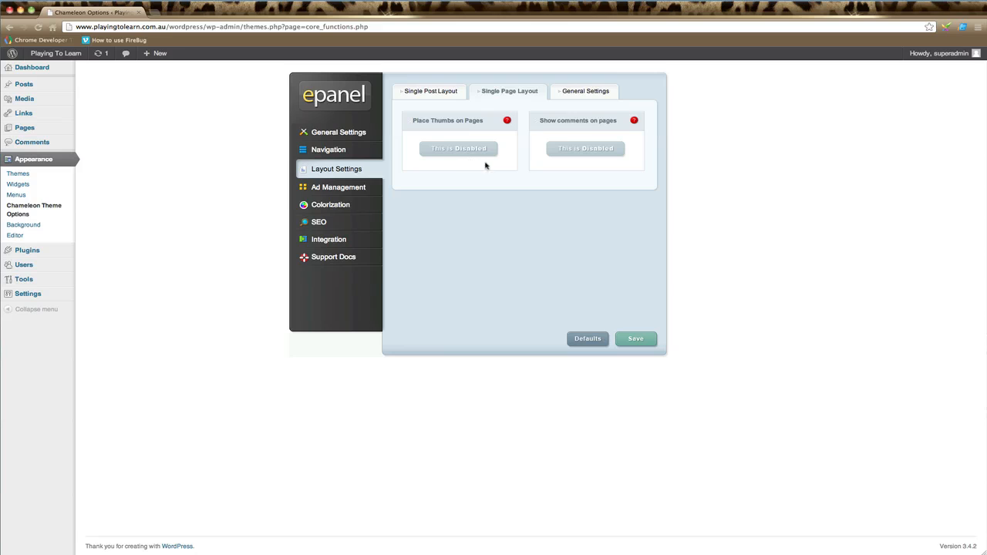
mouse_move(507, 145)
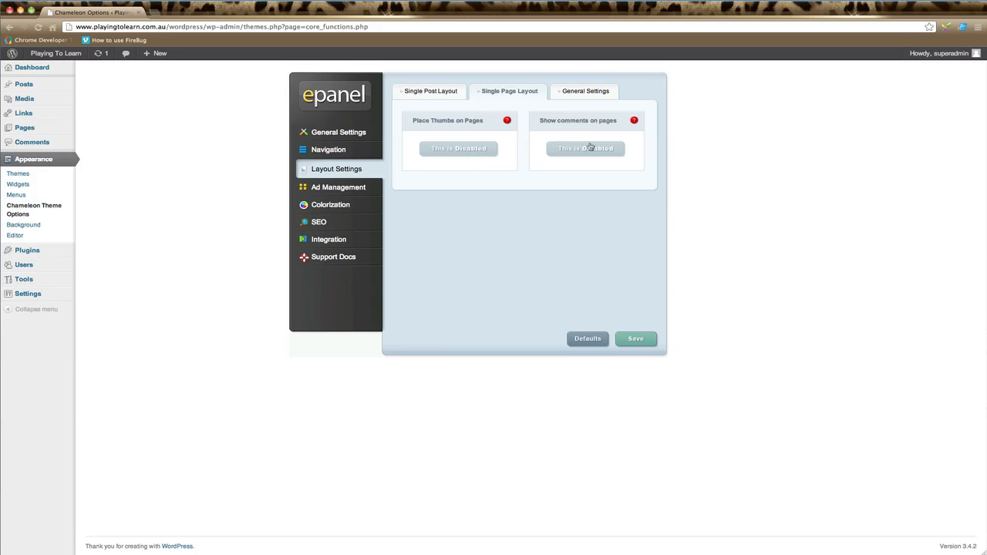
mouse_move(585, 158)
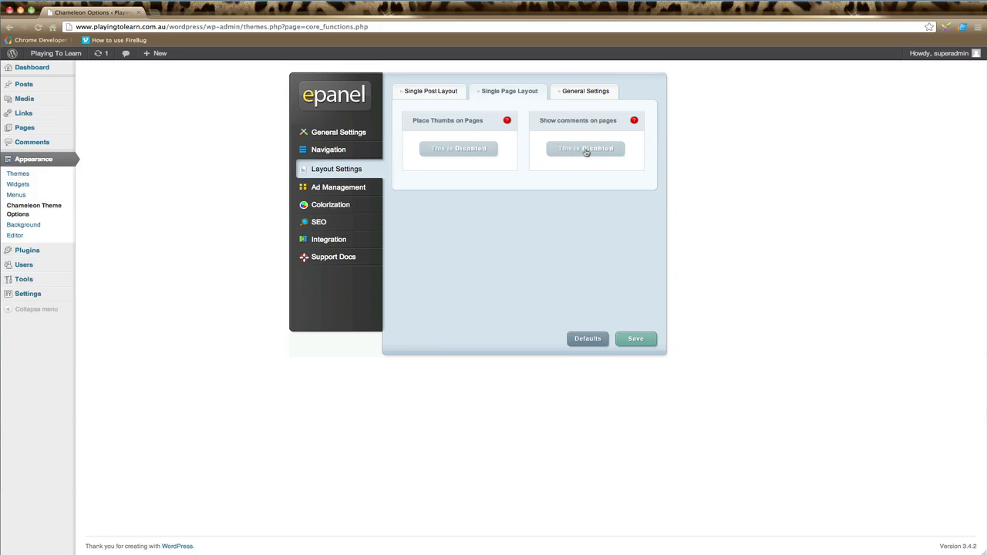
click(586, 148)
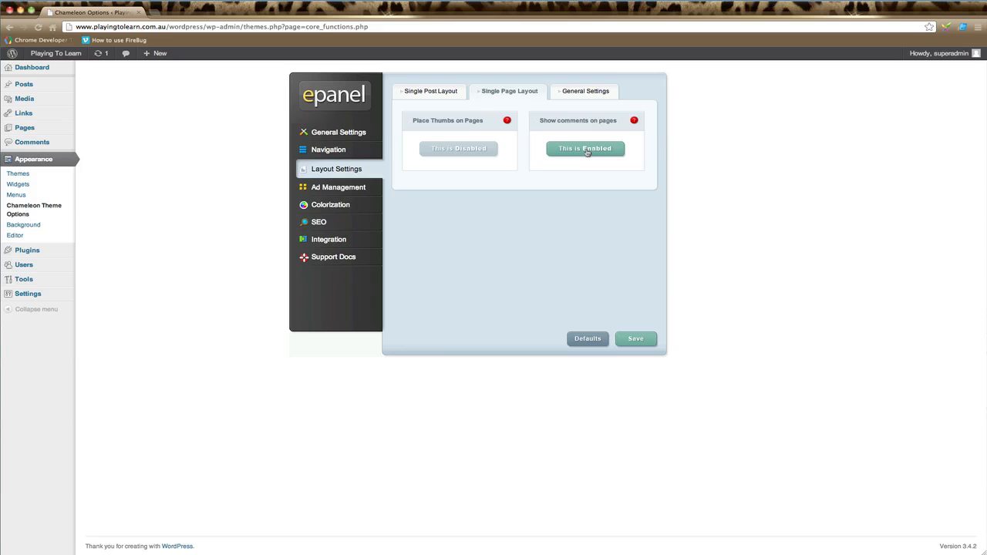
click(584, 148)
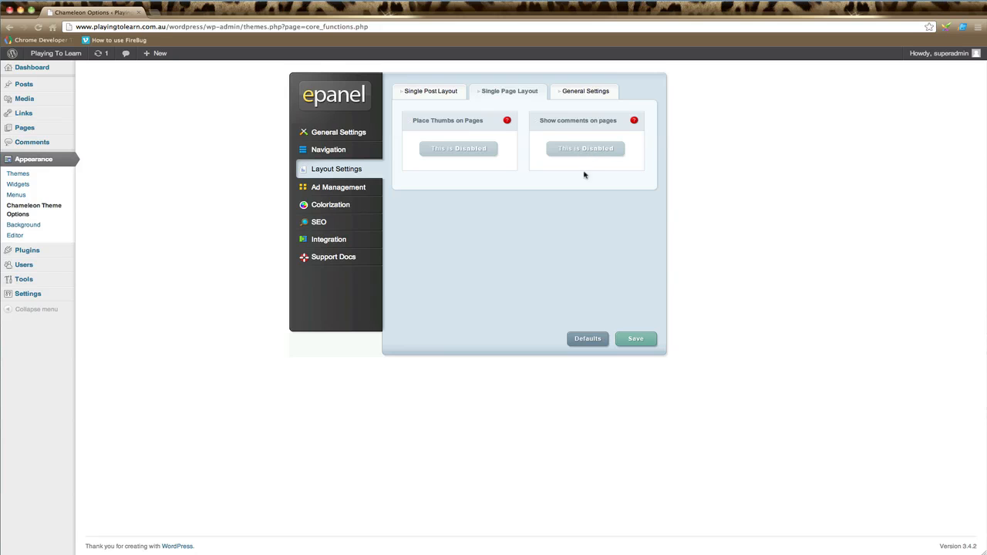
click(635, 339)
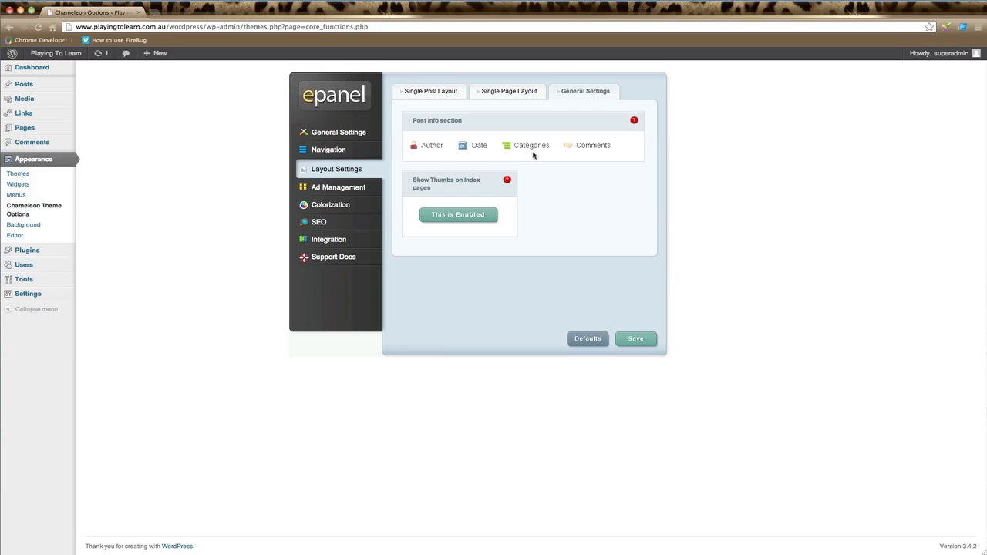
mouse_move(586, 148)
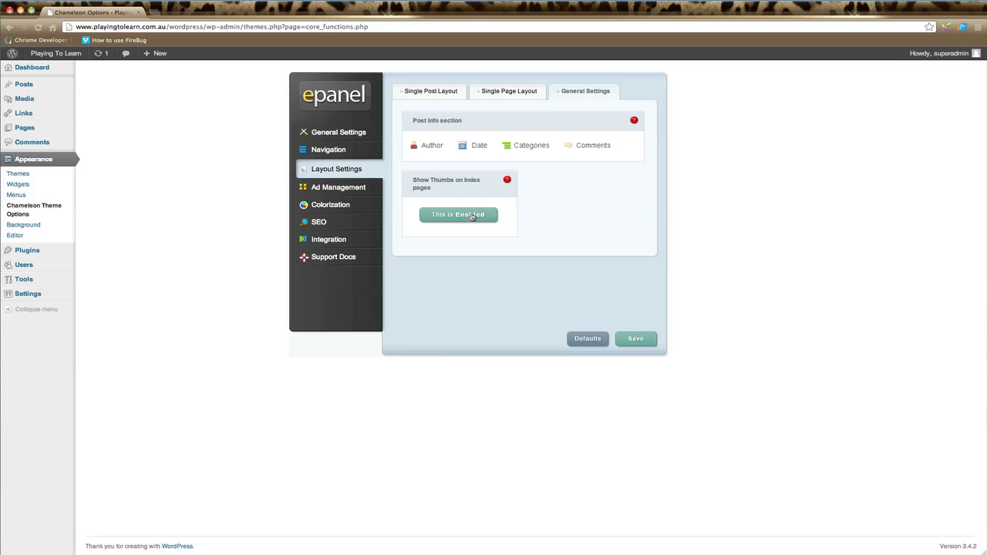
mouse_move(420, 204)
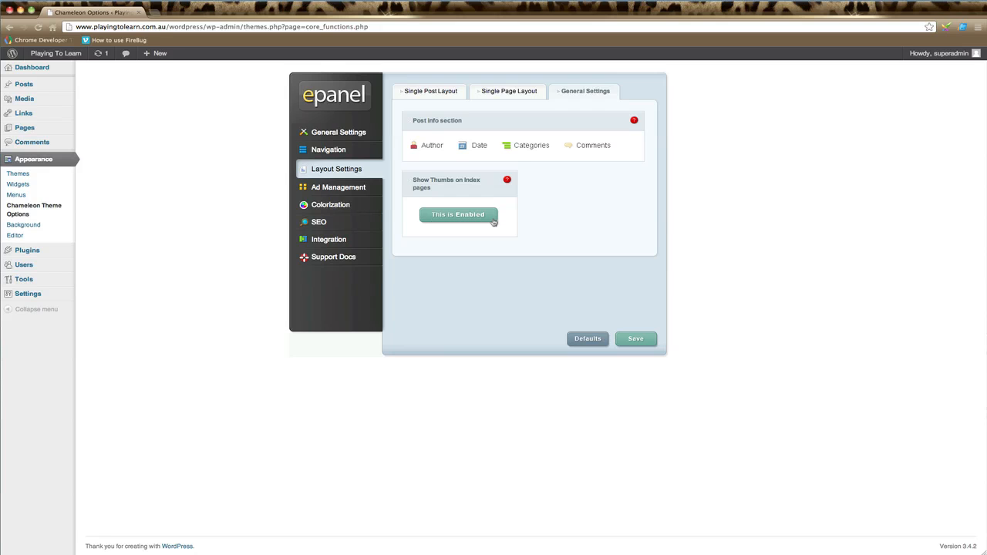
mouse_move(515, 228)
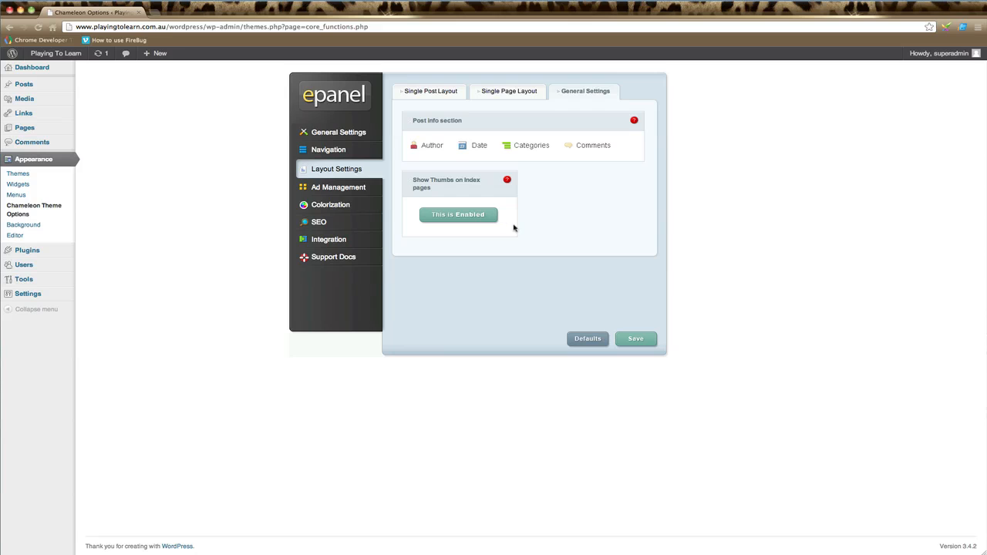
mouse_move(512, 222)
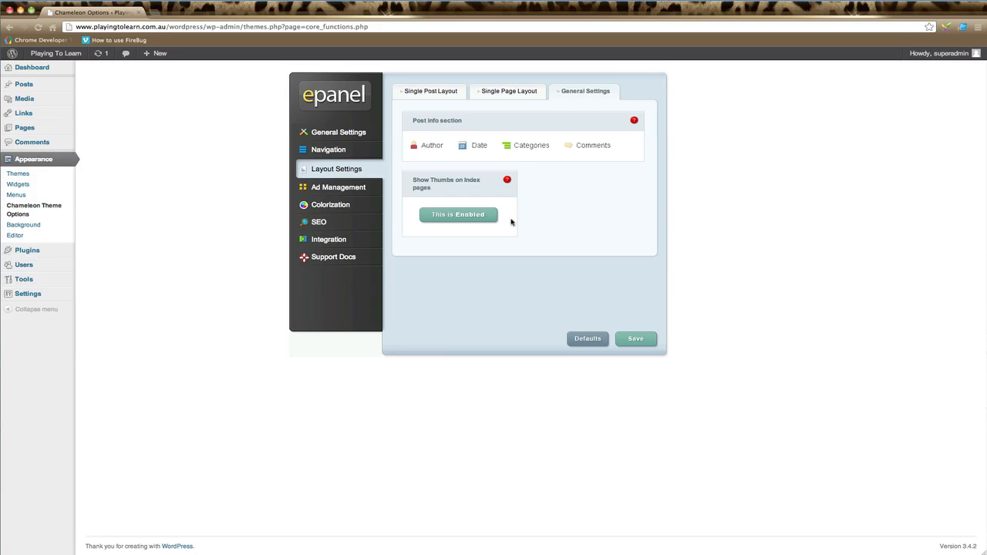
mouse_move(620, 302)
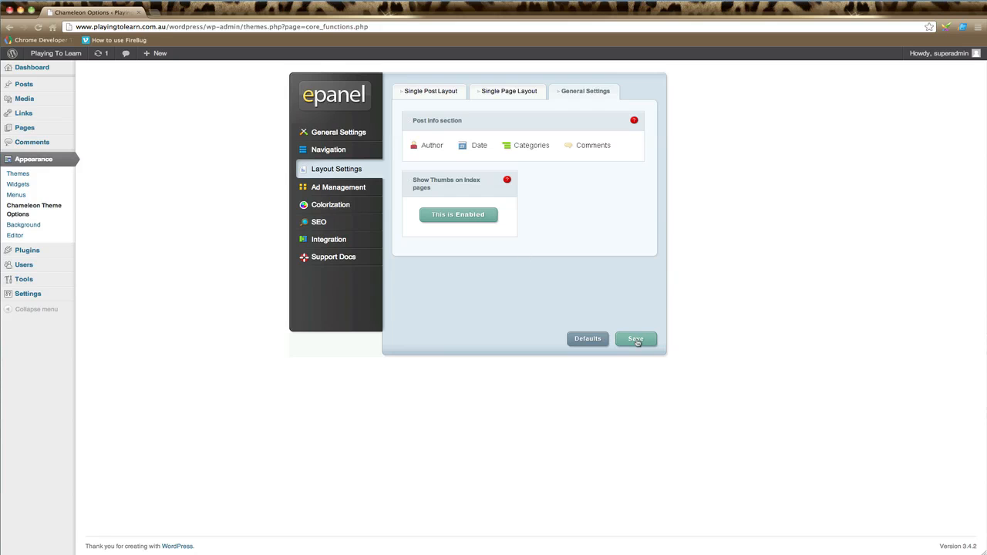
Save the layout settings with Show Thumbs on Index pages enabled and all post info shown
click(635, 340)
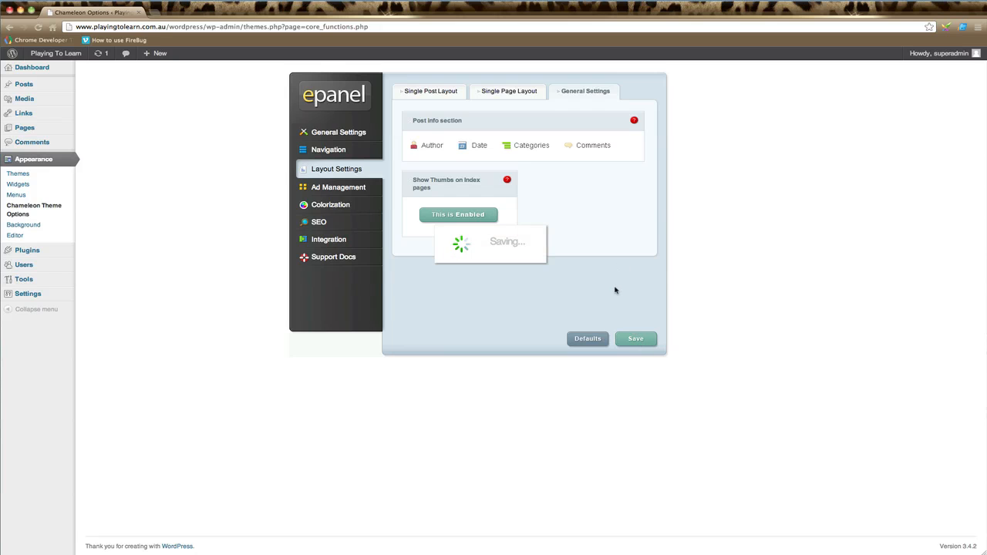